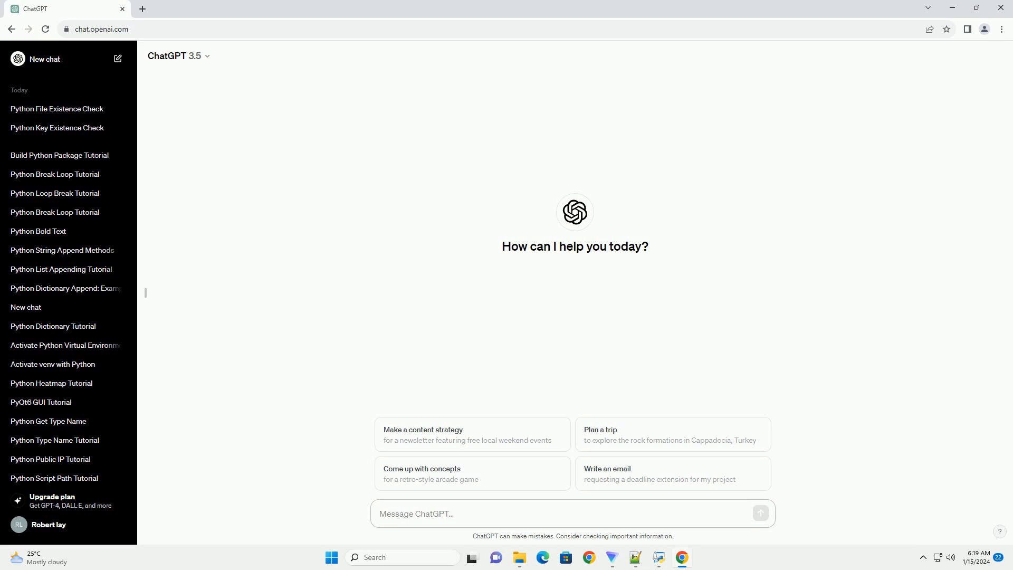
Step: Ask ChatGPT for a tutorial on checking whether a Python list is empty, with code
left_click(453, 513)
type("write an informative tutorial about python how to check if list is empty with code example")
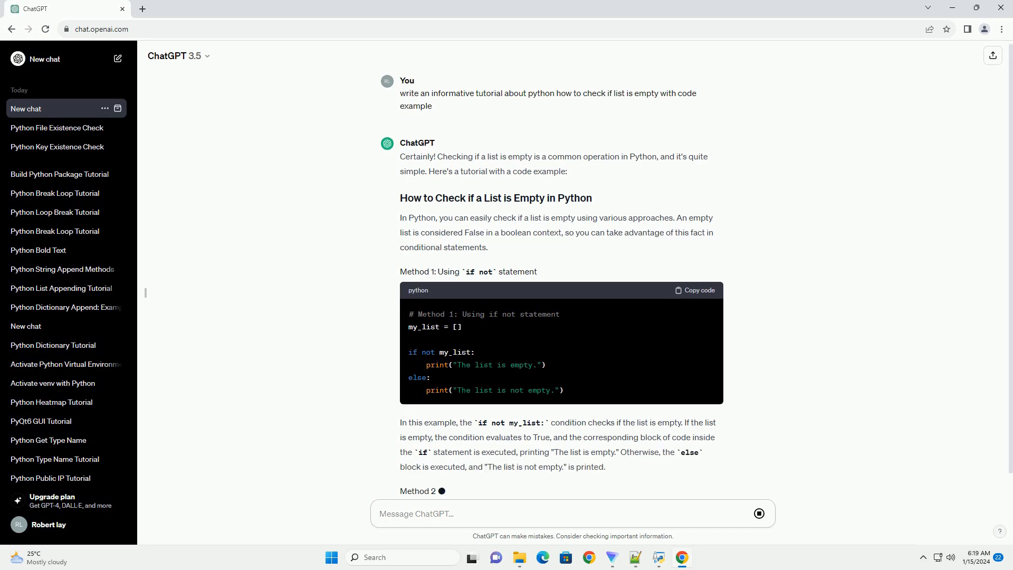
Step: Scroll the reply to follow Method 2 (len()) and Method 3 (boolean context) as they generate
scroll("down", 3)
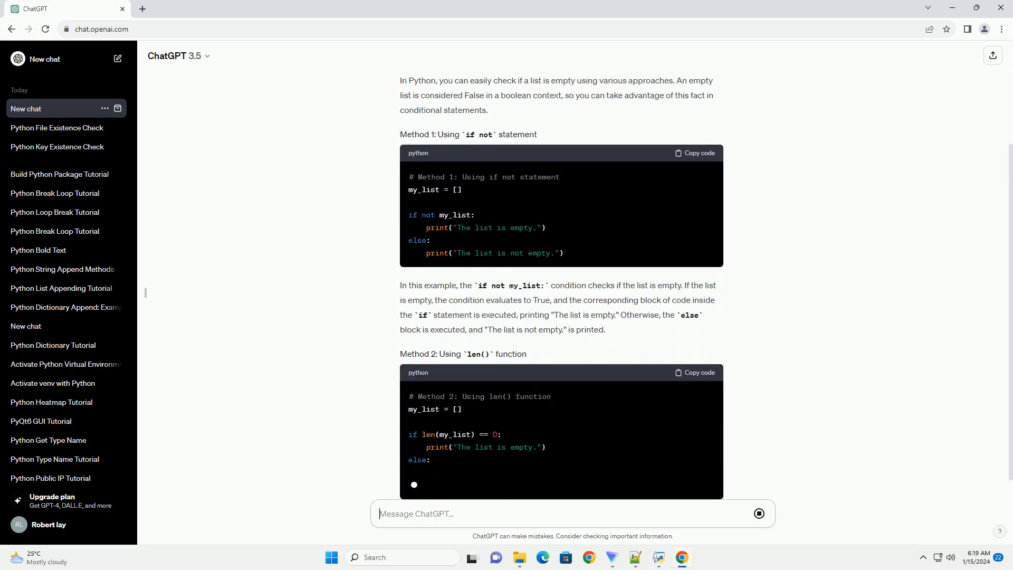
scroll("down", 3)
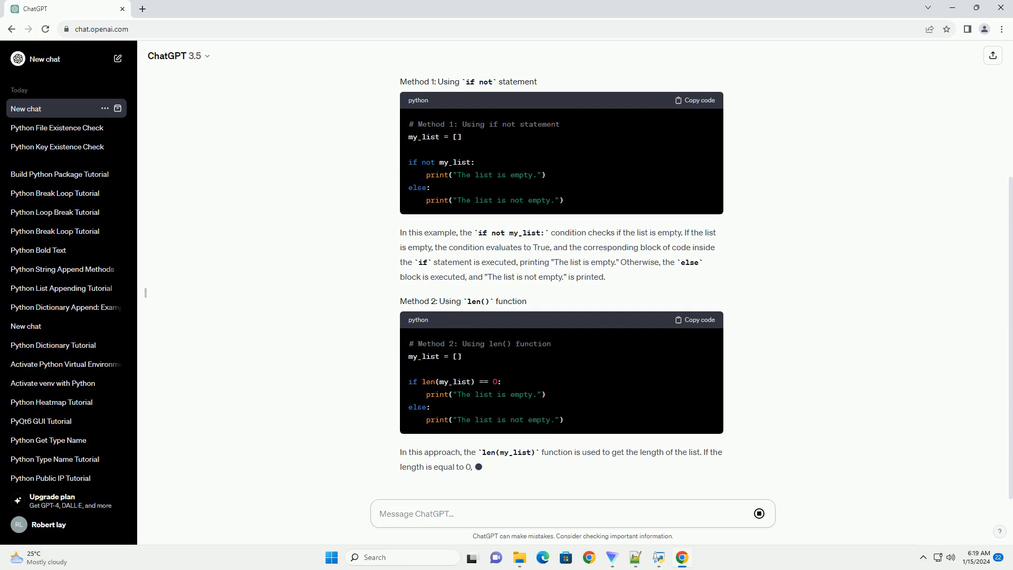
scroll("down", 3)
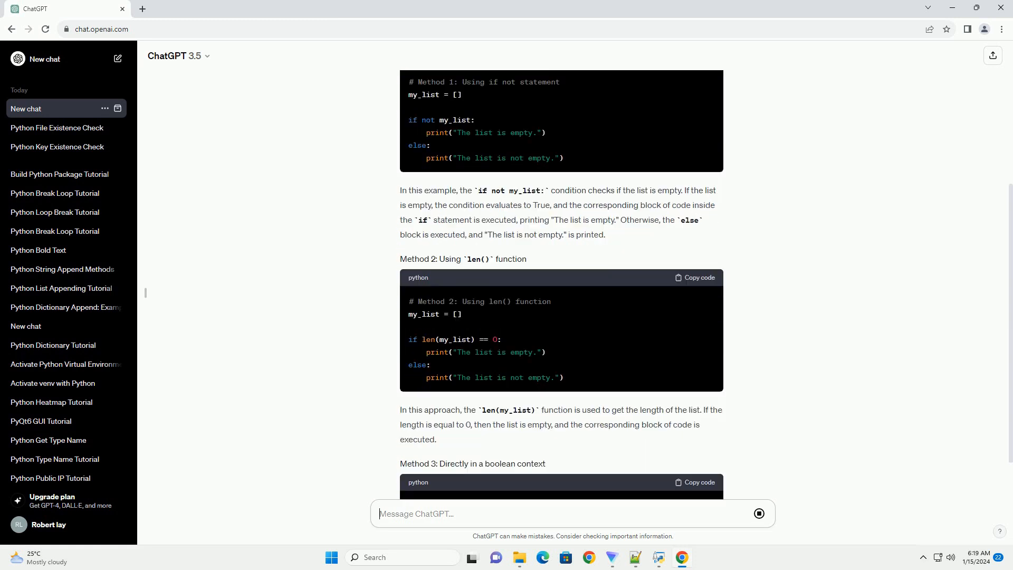
scroll("down", 3)
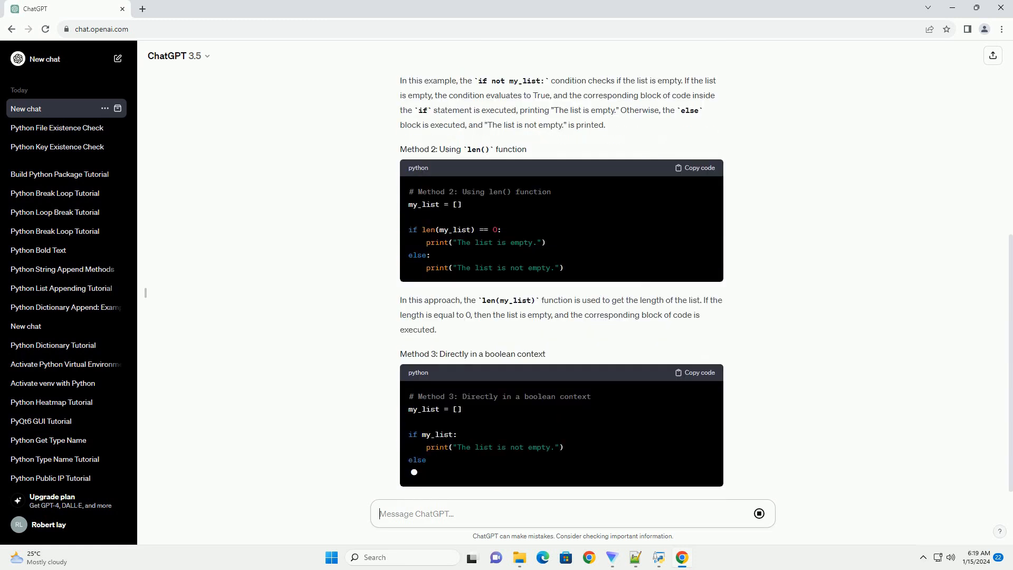
scroll("down", 3)
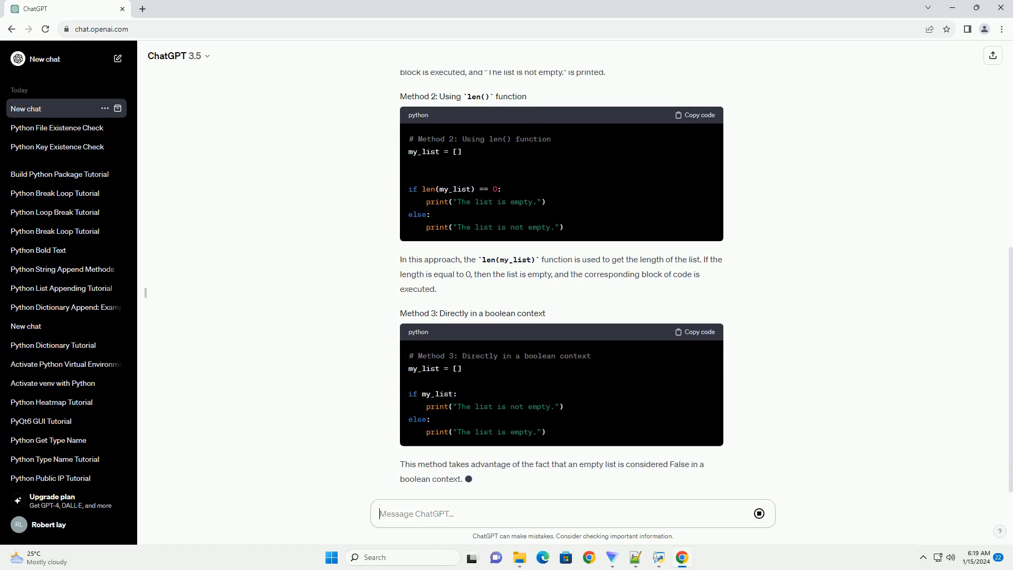